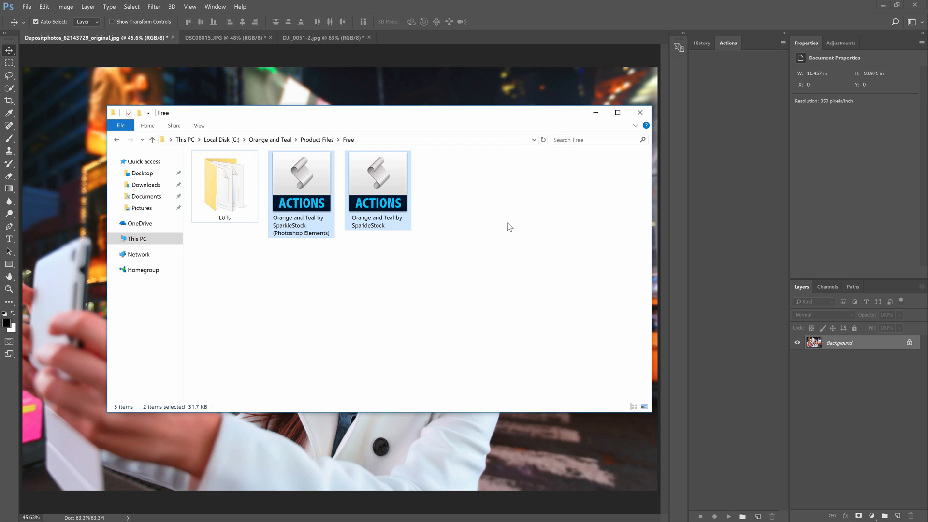
# Select only the 'Orange and Teal by SparkleStock' .atn file and load it into Photoshop
pyautogui.click(378, 178)
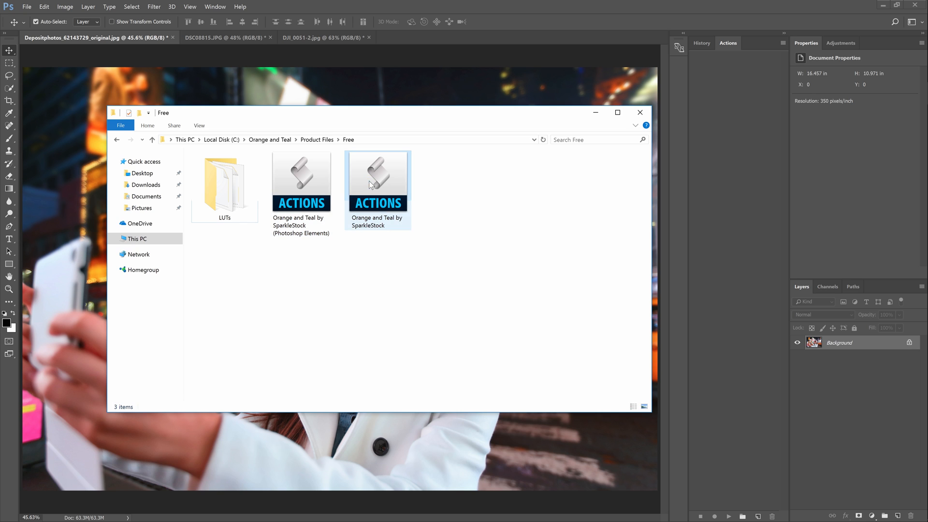
pyautogui.click(378, 178)
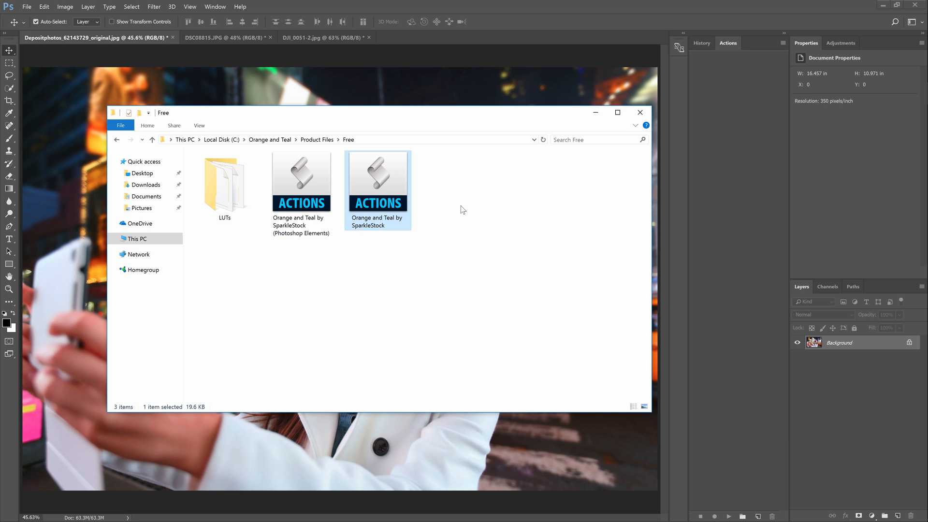
pyautogui.moveTo(318, 245)
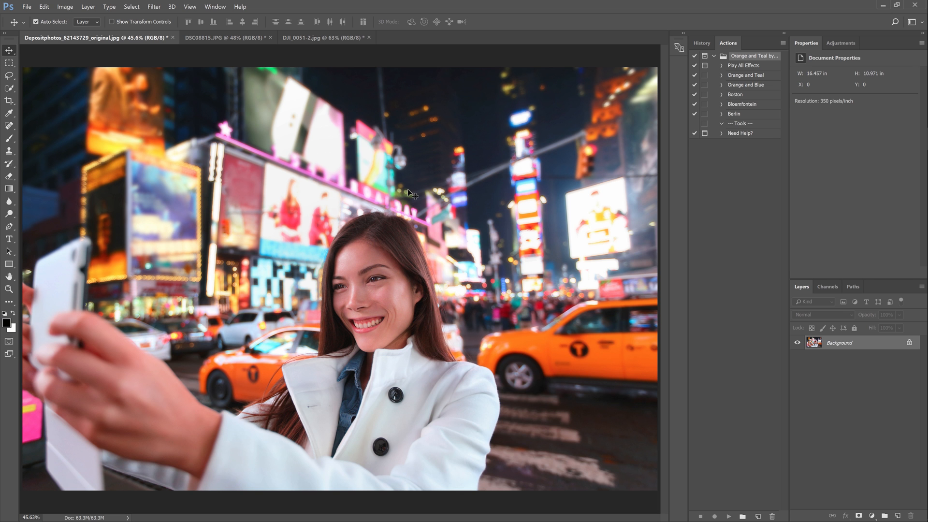
pyautogui.moveTo(412, 192)
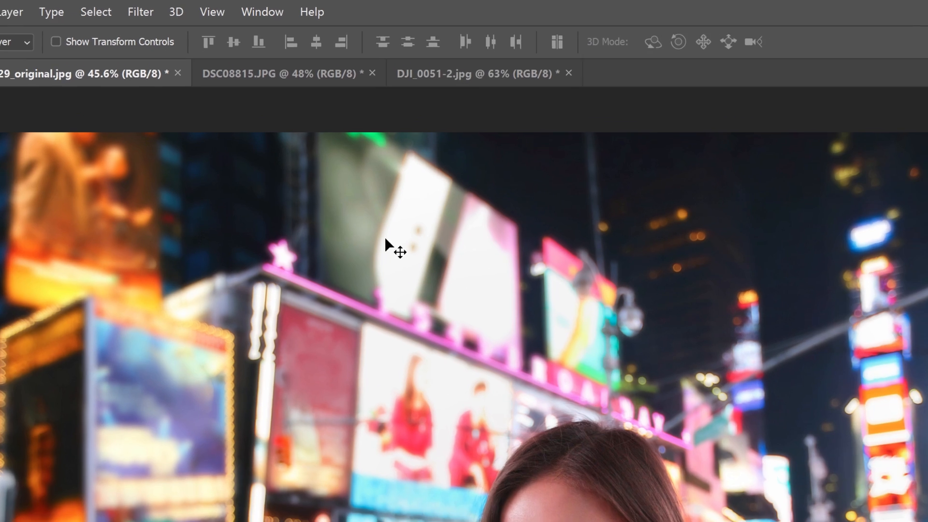
# Show the Actions panel with the loaded Orange and Teal set via the Window menu
pyautogui.click(262, 12)
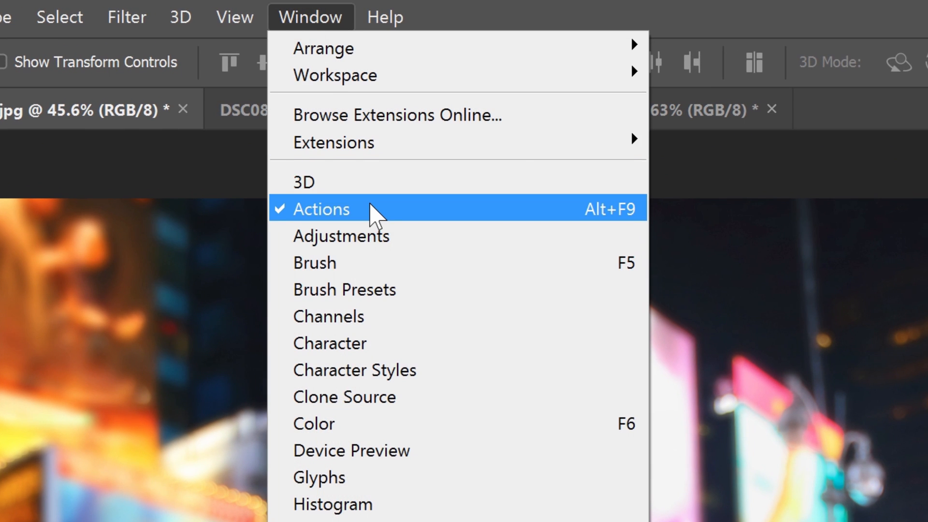
pyautogui.click(322, 208)
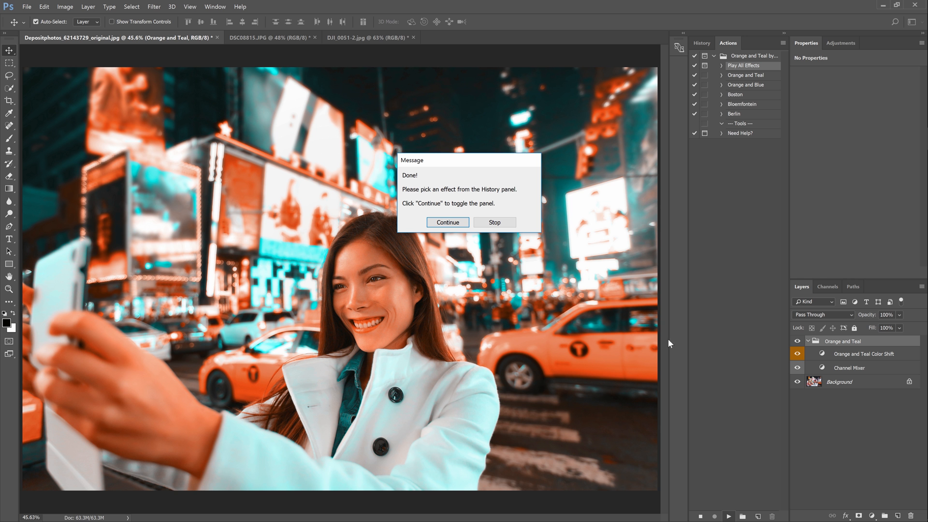
pyautogui.moveTo(499, 291)
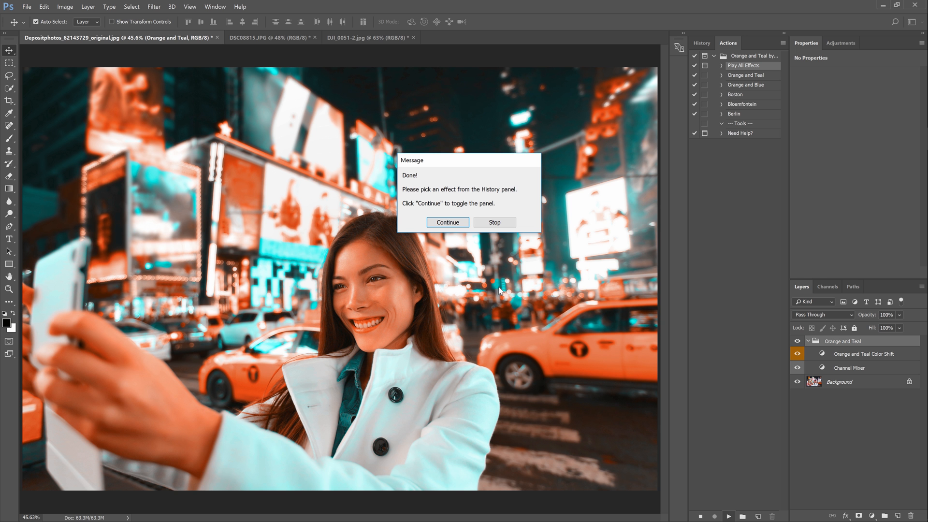
# Dismiss the completion message and preview the Bloemfontein, Boston and Orange and Teal snapshots
pyautogui.click(447, 223)
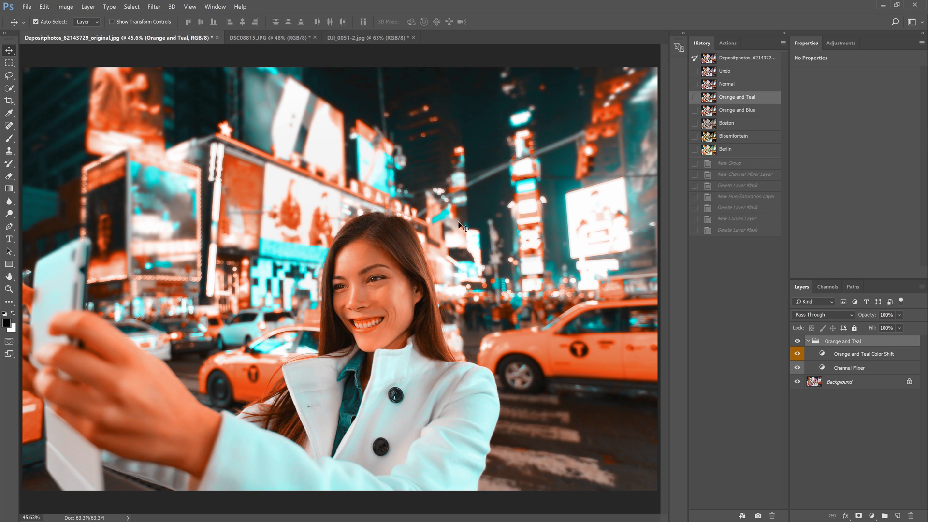
pyautogui.moveTo(484, 221)
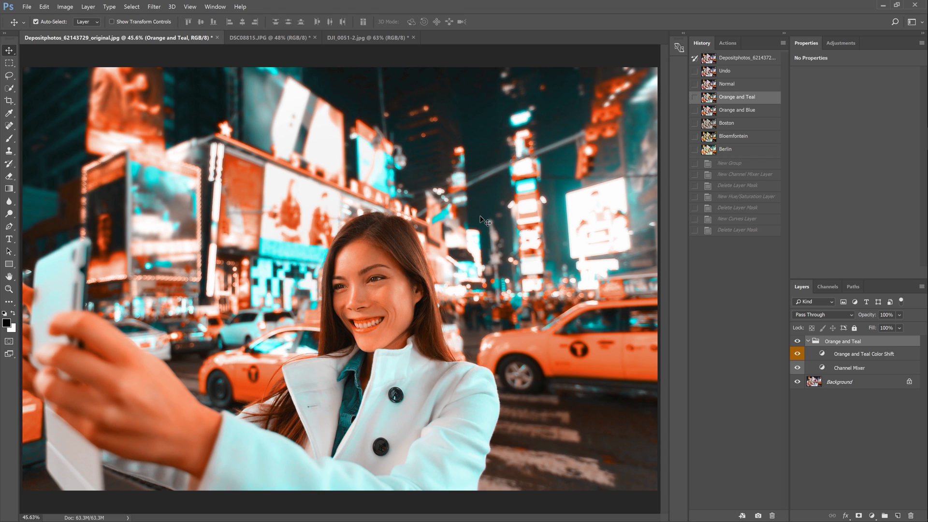
pyautogui.moveTo(503, 214)
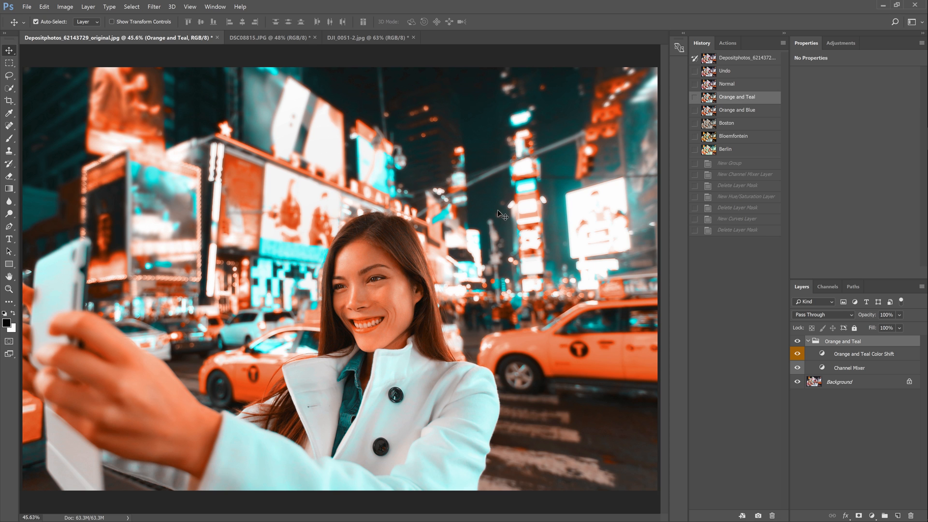
pyautogui.click(733, 135)
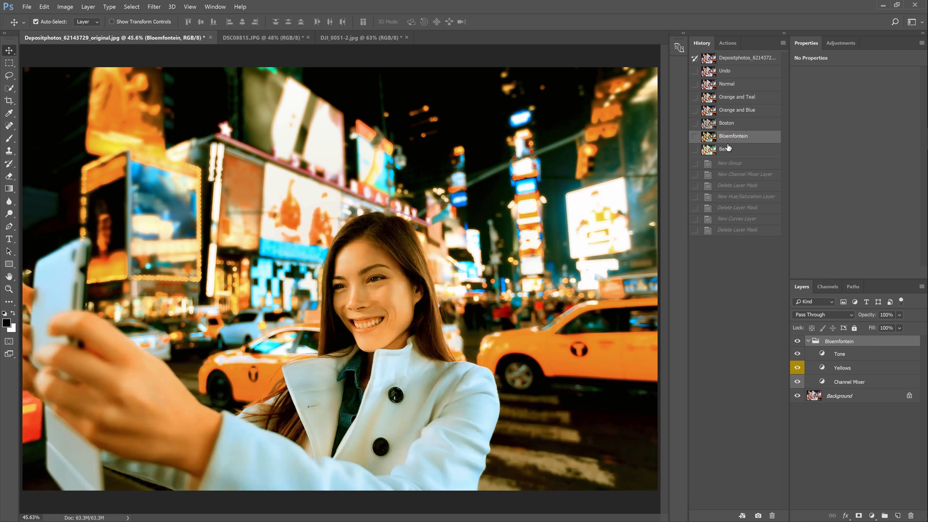
pyautogui.click(726, 123)
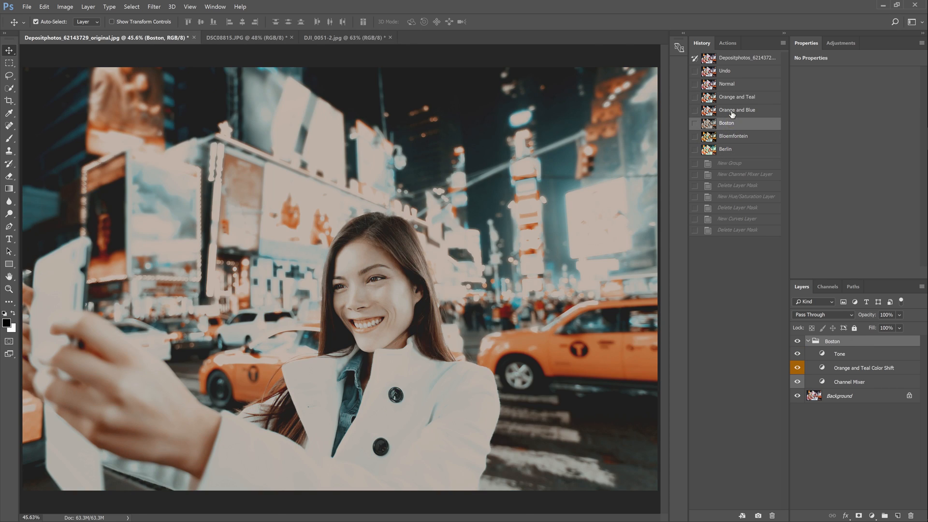
pyautogui.click(738, 96)
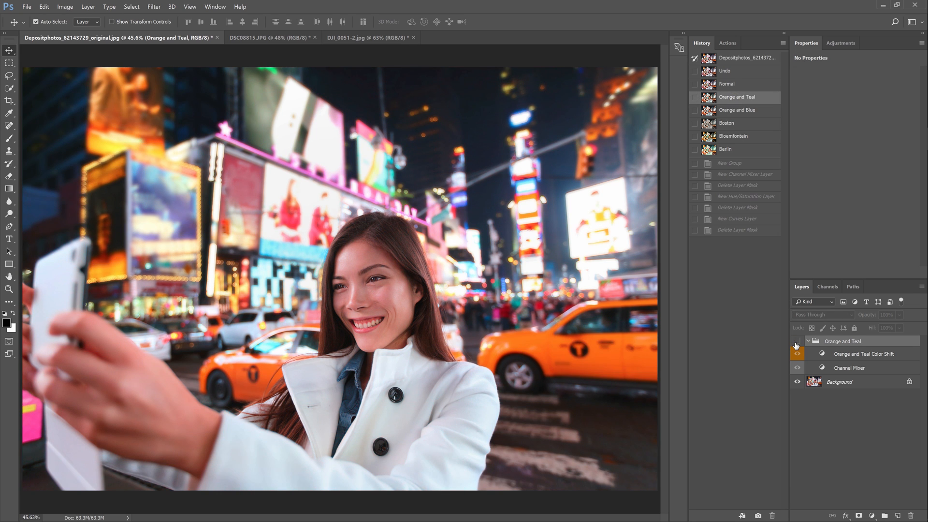
# Inspect the Channel Mixer settings, including red output, for the Orange and Teal and Bloemfontein looks
pyautogui.click(797, 354)
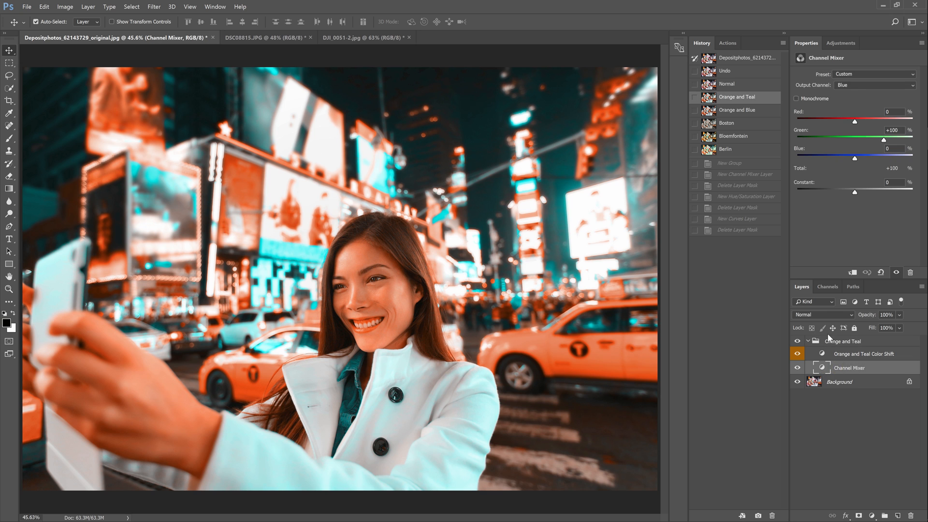
pyautogui.click(875, 85)
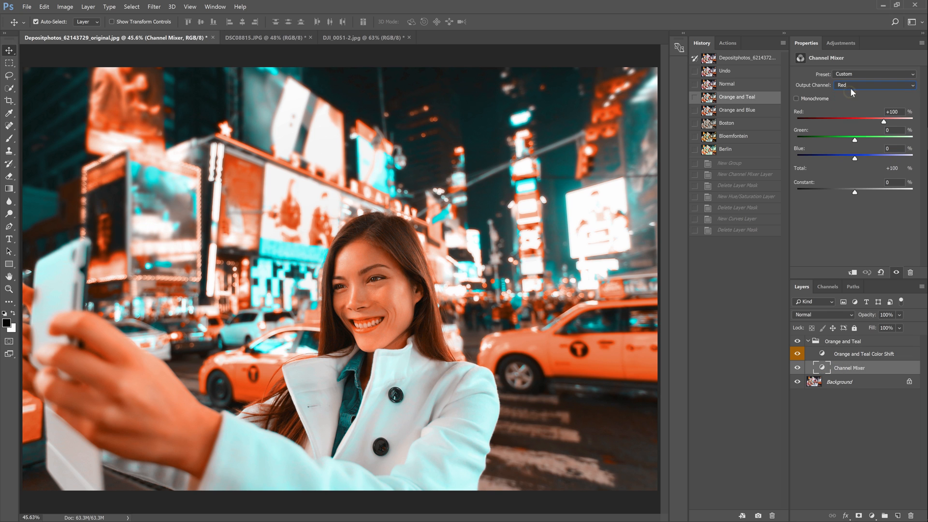
pyautogui.click(733, 137)
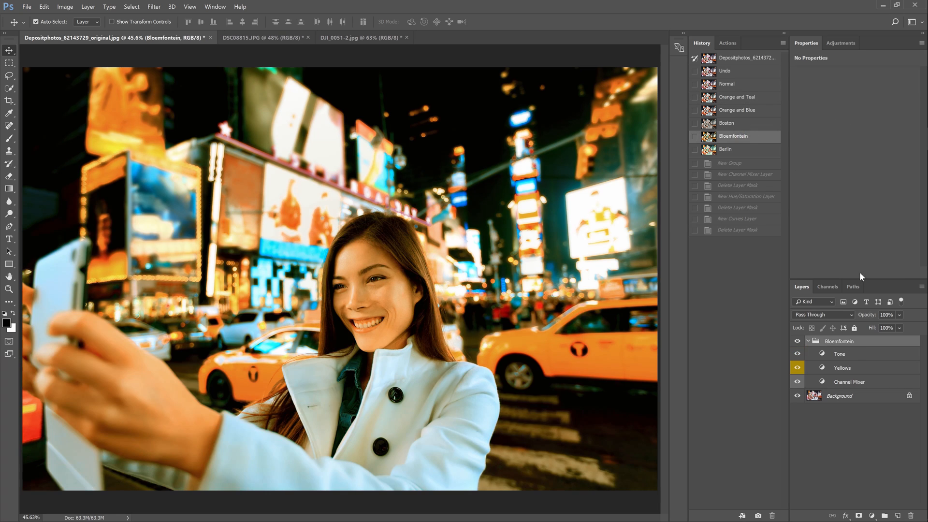
pyautogui.click(849, 381)
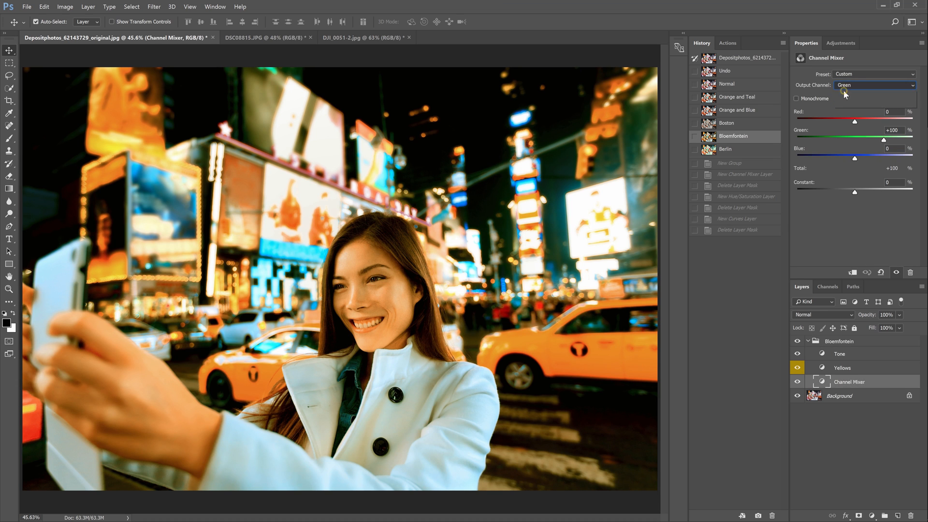
# Re-enable the Boston look, then switch the selfie to the Berlin look
pyautogui.click(726, 123)
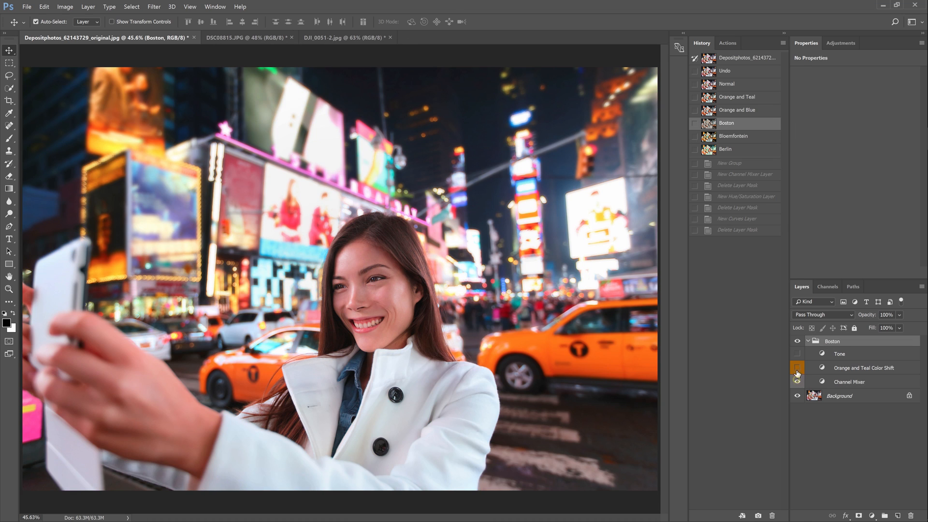
pyautogui.click(798, 368)
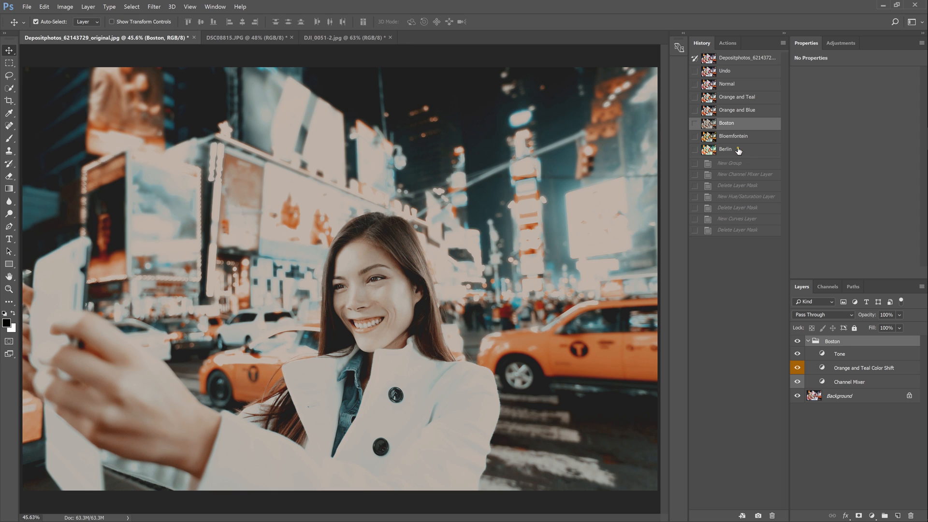
pyautogui.click(724, 149)
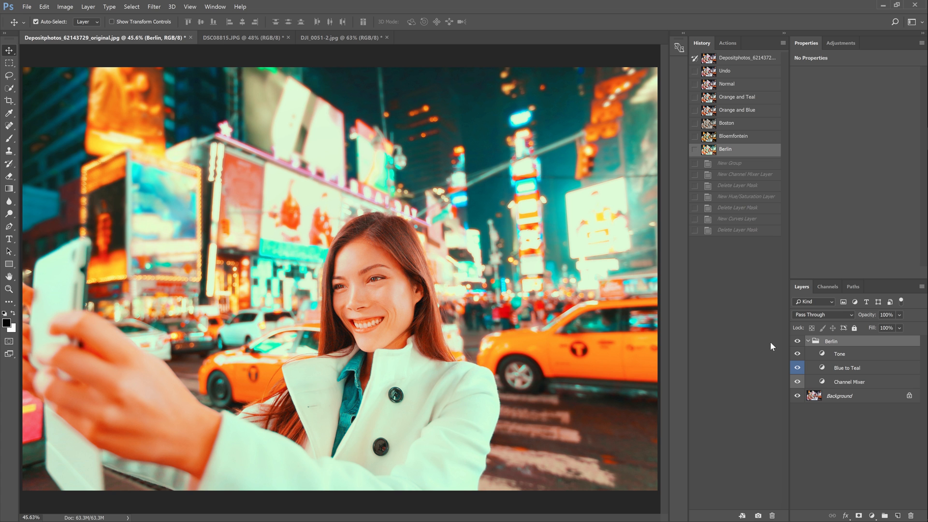
pyautogui.moveTo(771, 345)
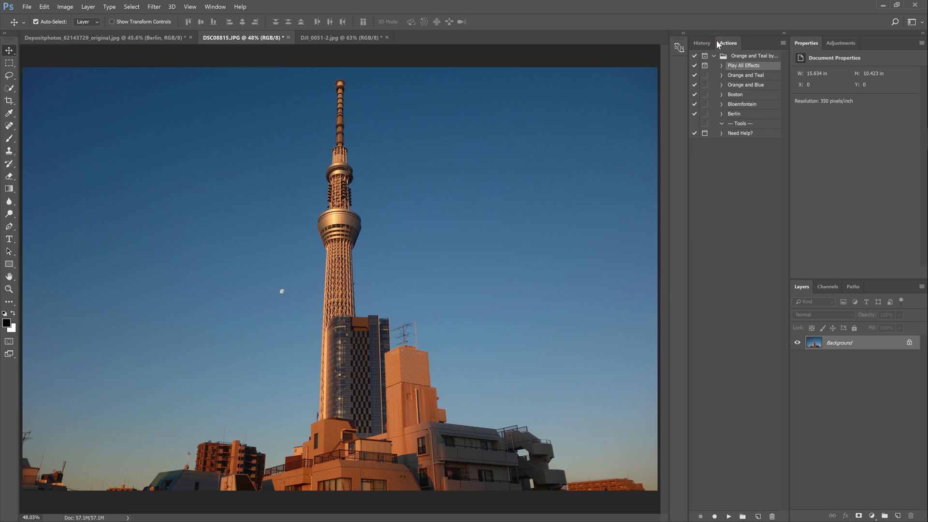
# Show the tower photo's loaded actions, then switch to the DJI_0051-2.jpg aerial marina photo
pyautogui.click(734, 114)
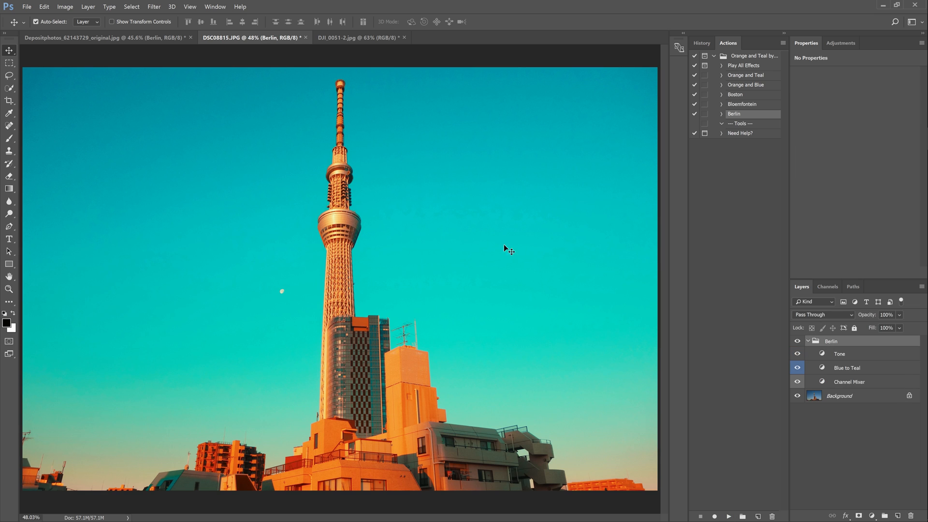
pyautogui.click(355, 37)
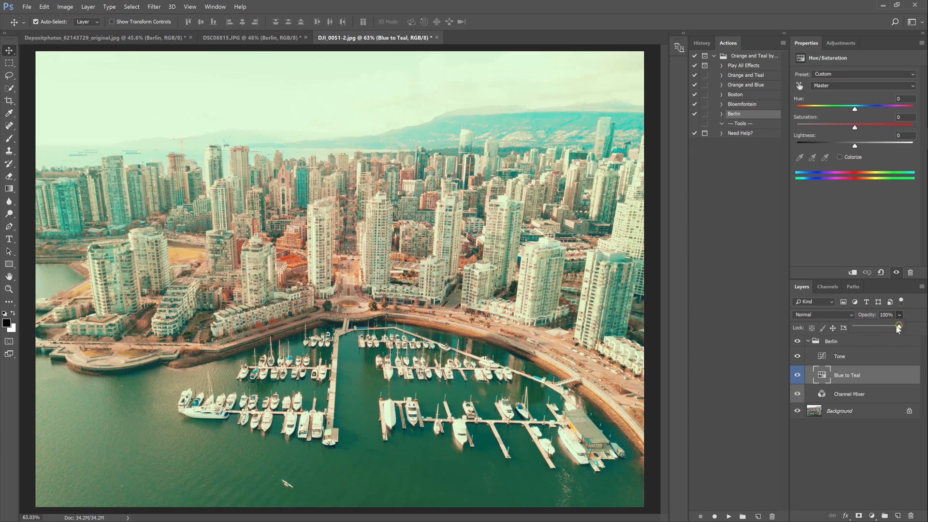
# Load the Orange and Teal Pro (Photoshop CC) .atn action set into the Actions panel
pyautogui.moveTo(897, 327); pyautogui.dragTo(867, 327)
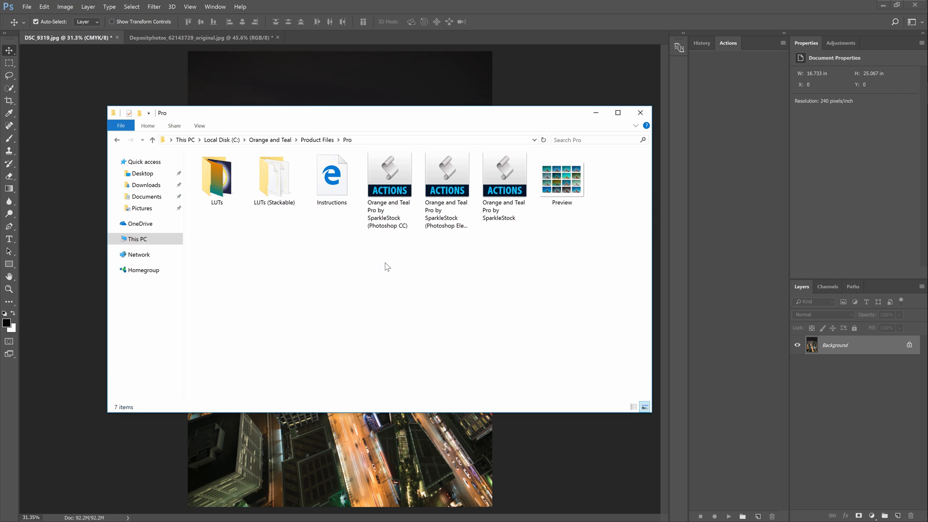
pyautogui.click(639, 112)
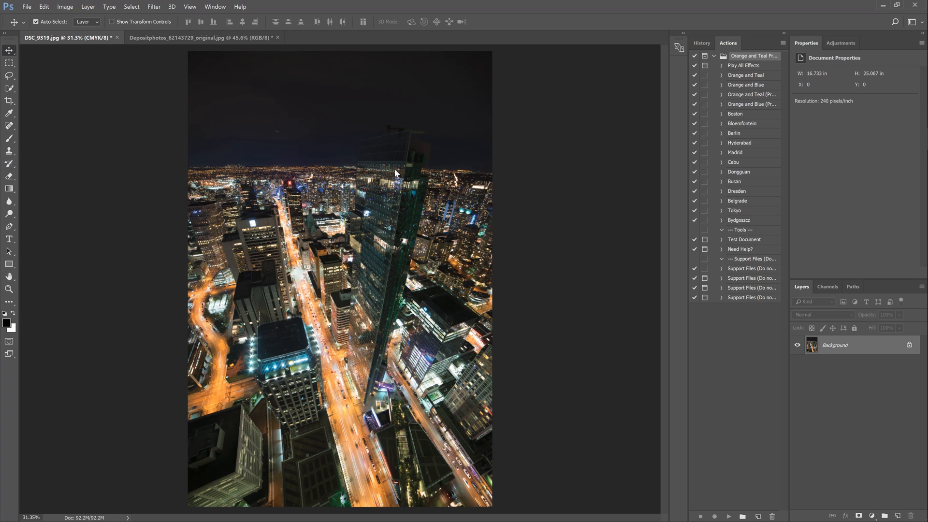
pyautogui.moveTo(446, 173)
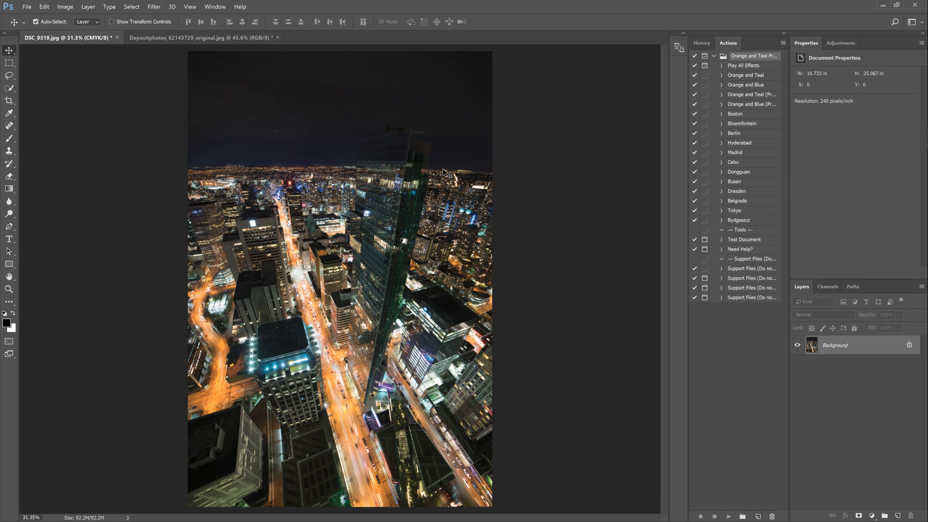
# Run Play All Effects on the night aerial, accepting the conversion to RGB
pyautogui.click(743, 65)
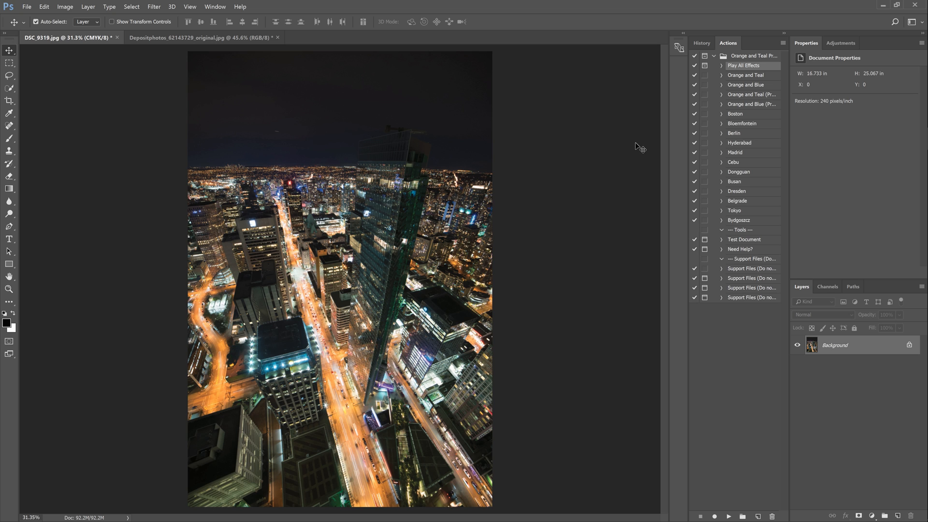
pyautogui.moveTo(637, 149)
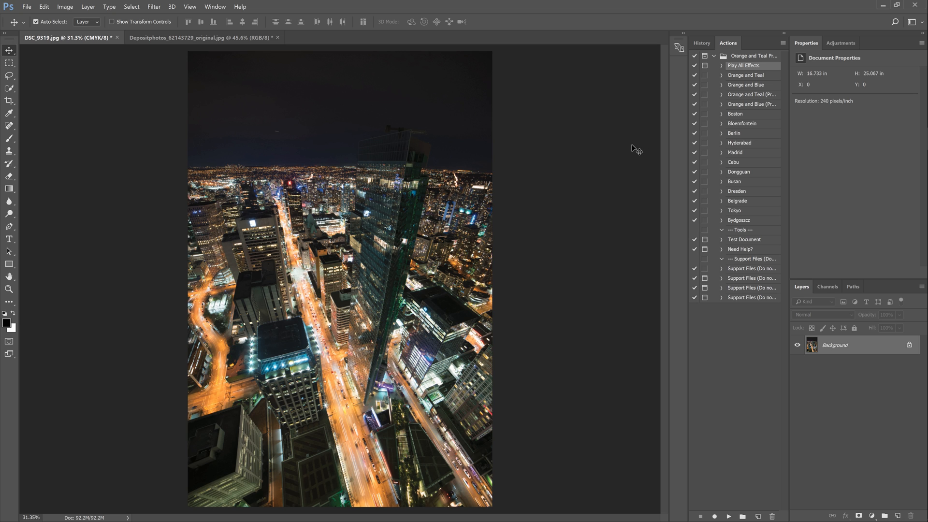
pyautogui.moveTo(635, 168)
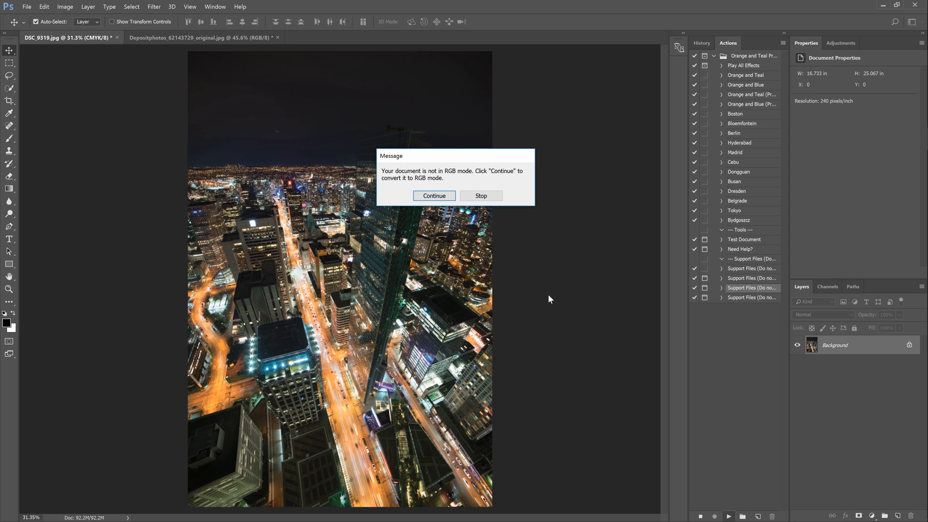
pyautogui.moveTo(530, 276)
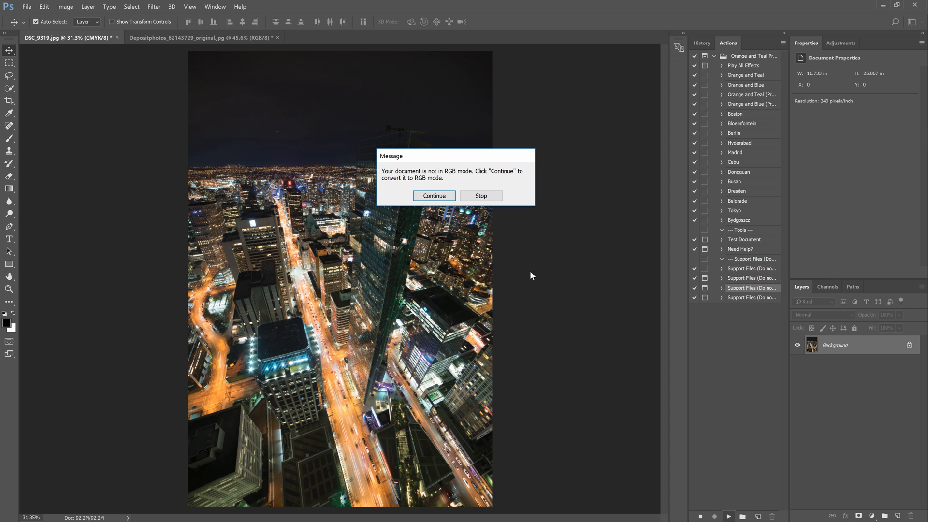
pyautogui.moveTo(479, 181)
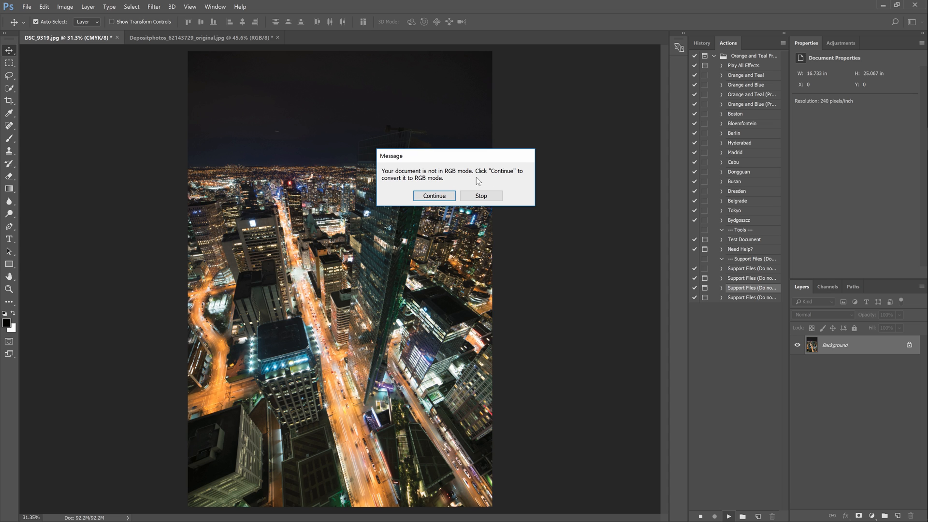
pyautogui.click(434, 195)
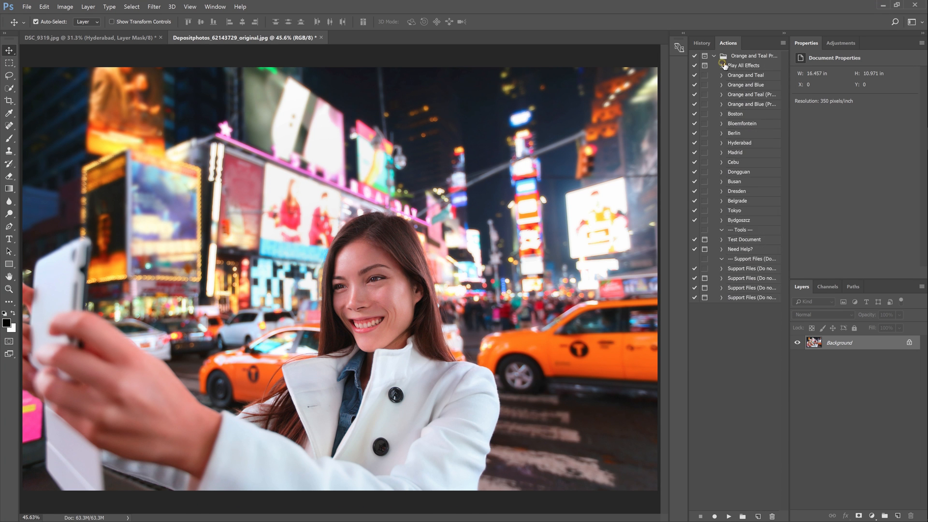
# Apply the Busan look to the selfie and view its skin layer mask alone
pyautogui.click(734, 181)
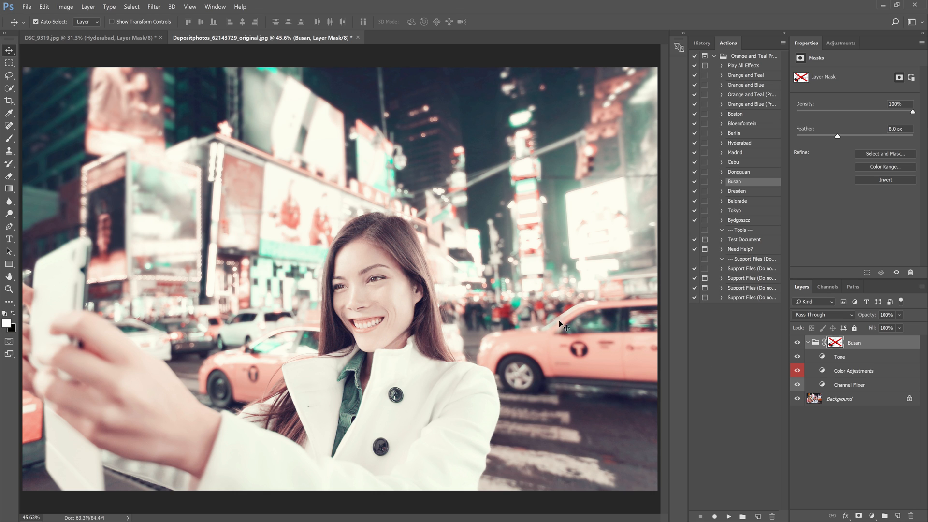
pyautogui.click(834, 342)
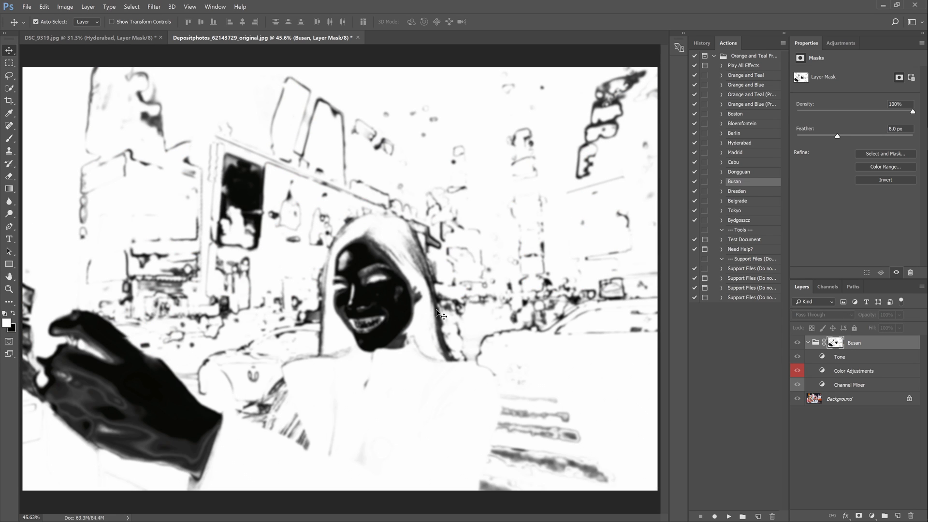
pyautogui.moveTo(425, 333)
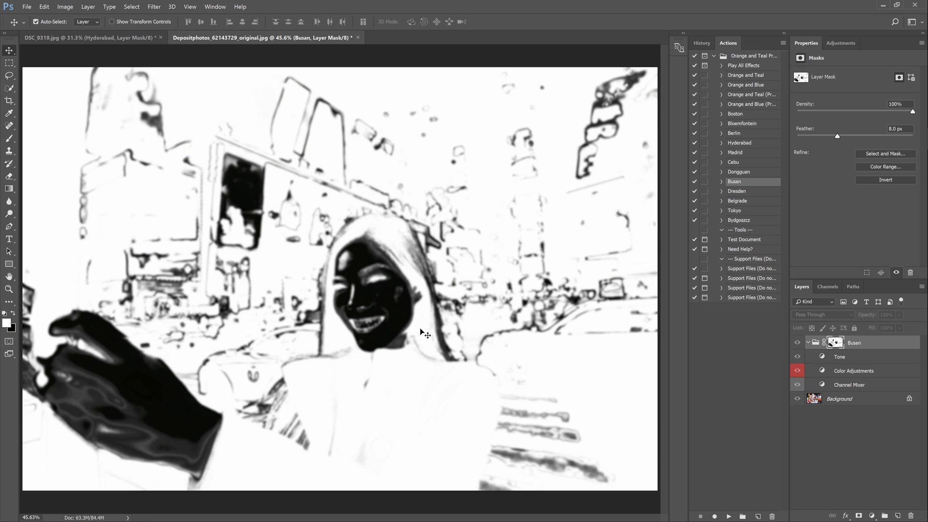
pyautogui.moveTo(523, 349)
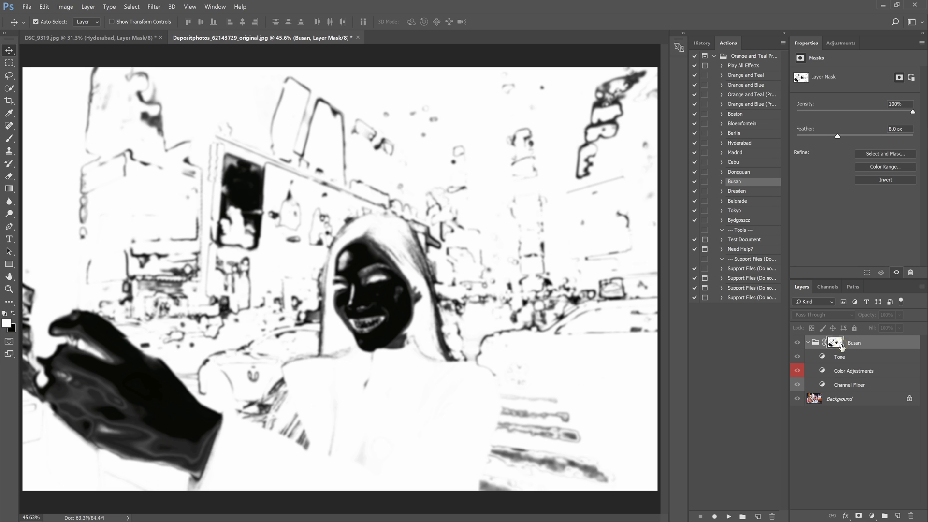
# Exit mask view, feather the Busan mask to 36.7 px and lower its density to about 51%
pyautogui.click(836, 342)
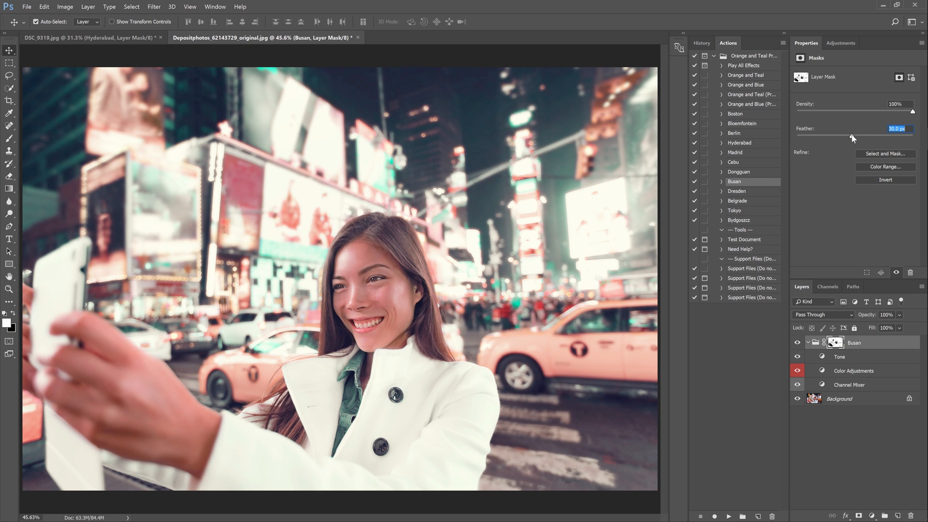
pyautogui.moveTo(852, 136); pyautogui.dragTo(857, 136)
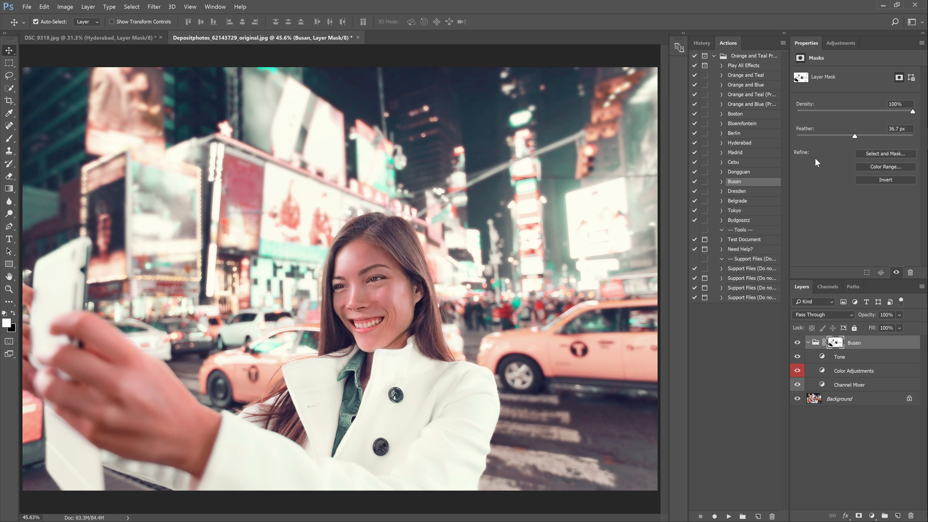
pyautogui.moveTo(876, 136); pyautogui.dragTo(837, 135)
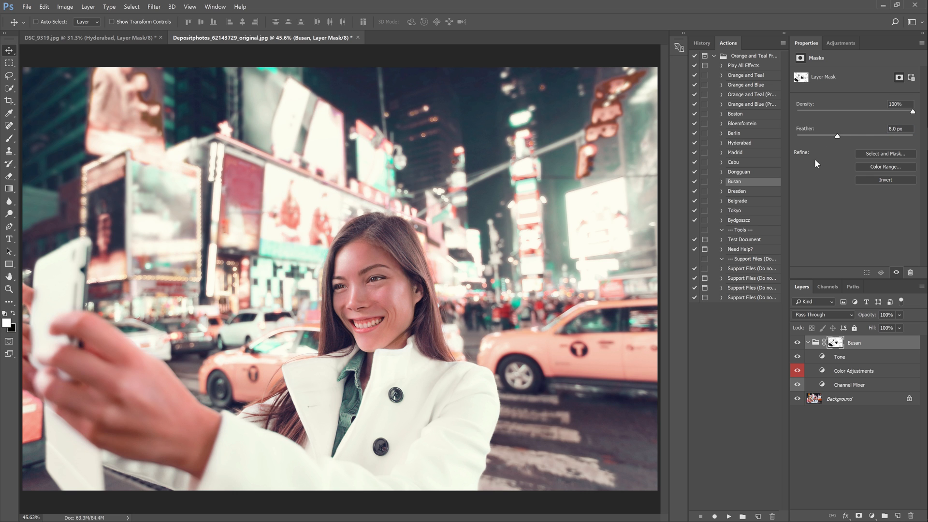
pyautogui.moveTo(837, 135); pyautogui.dragTo(856, 136)
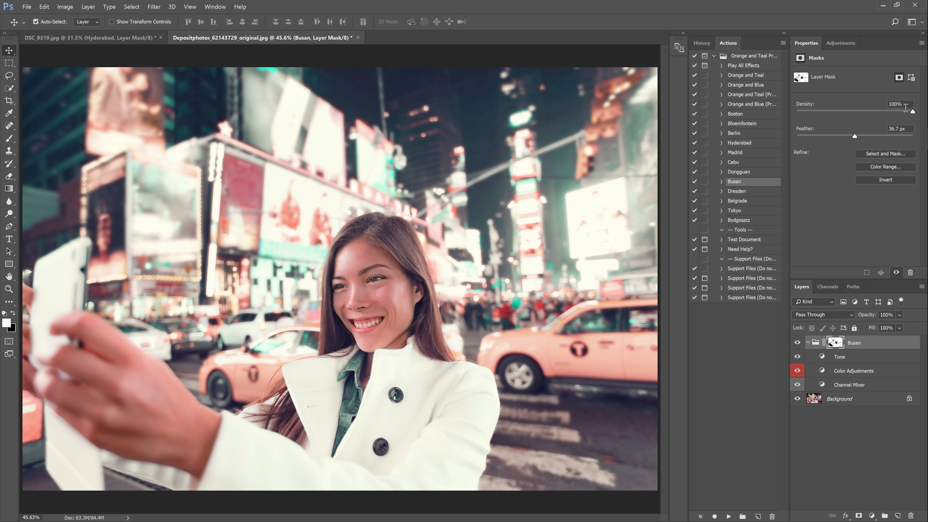
pyautogui.moveTo(912, 110); pyautogui.dragTo(855, 111)
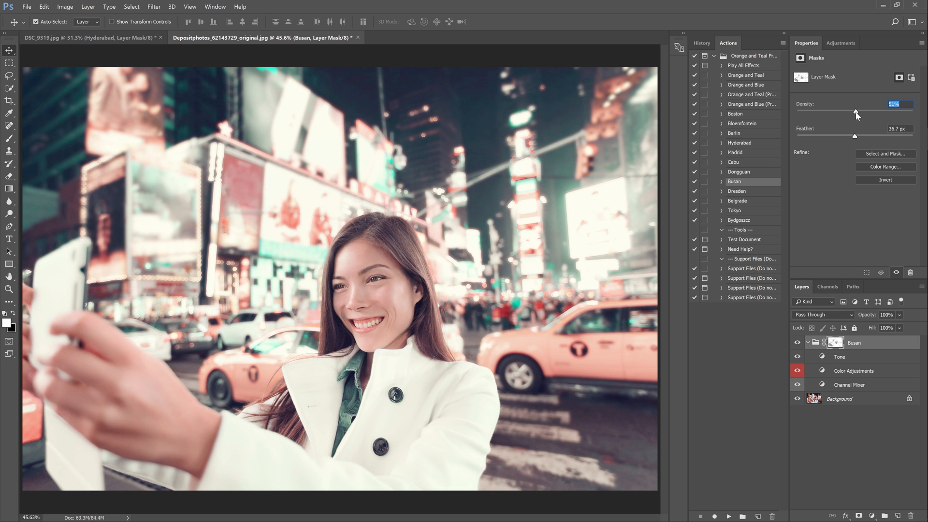
pyautogui.moveTo(857, 112); pyautogui.dragTo(888, 113)
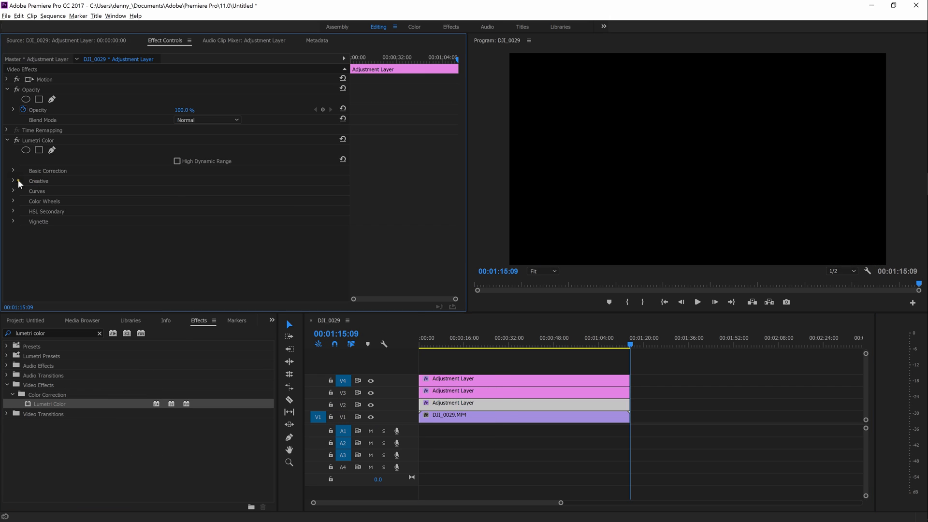
# Expand the Creative section of the adjustment layer's Lumetri Color effect
pyautogui.click(12, 181)
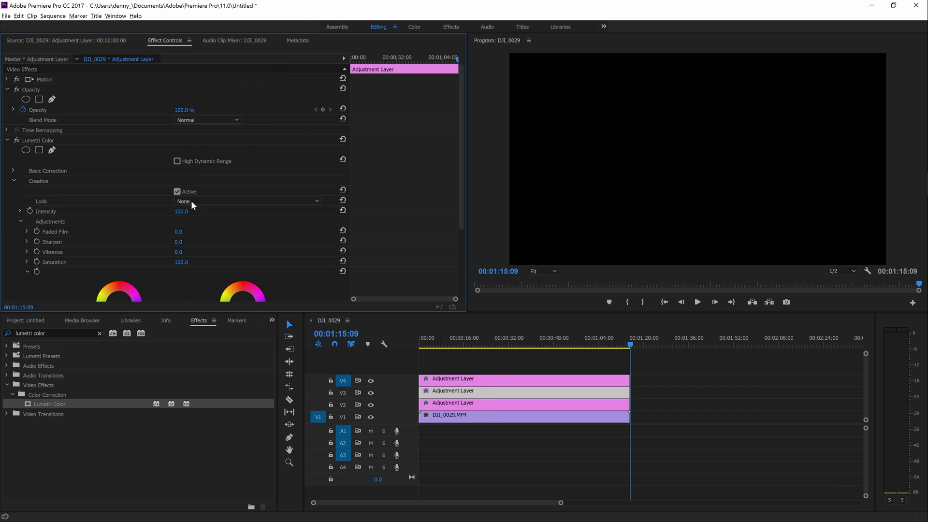